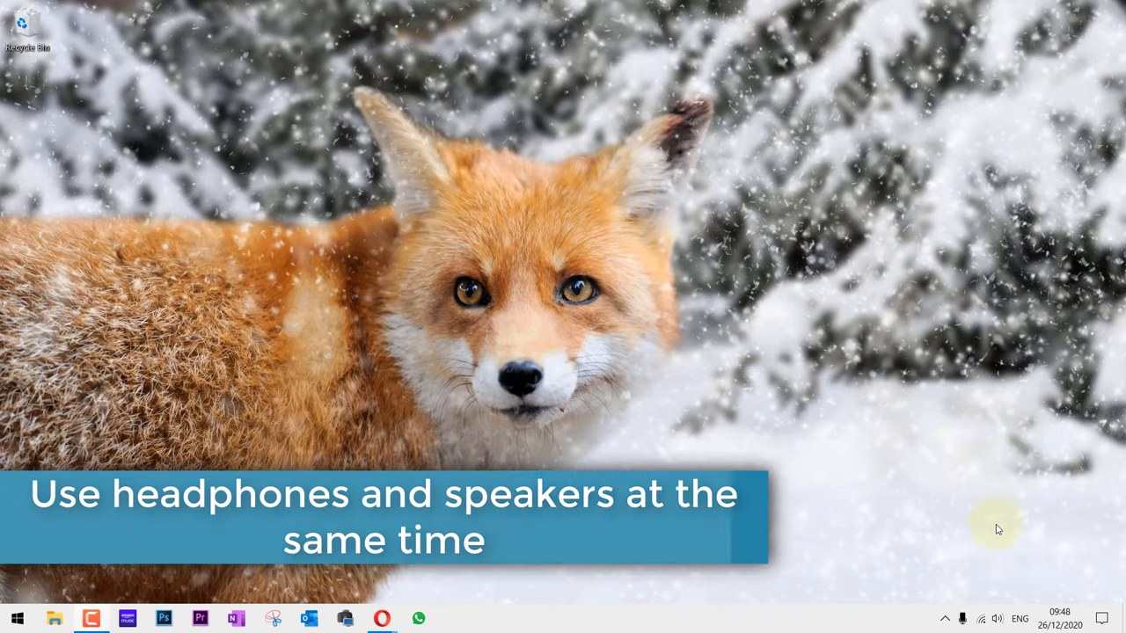
Bring up the Sound settings window from the system tray speaker icon.
right_click(998, 619)
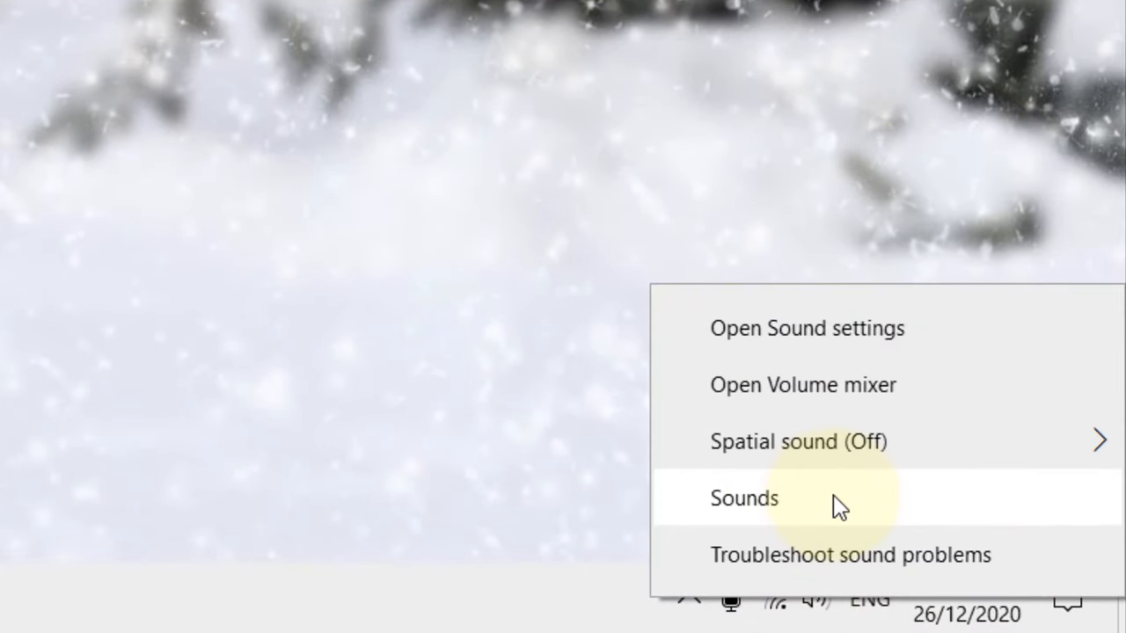
click(744, 498)
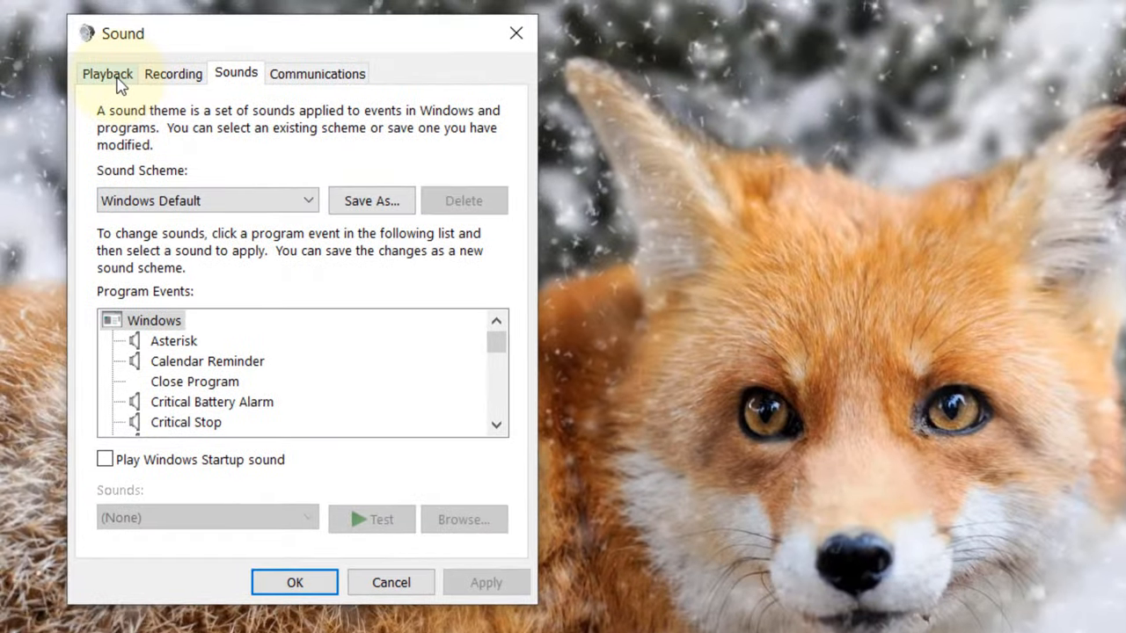
Make Speakers the default playback device and Headphones the default communication device.
click(108, 74)
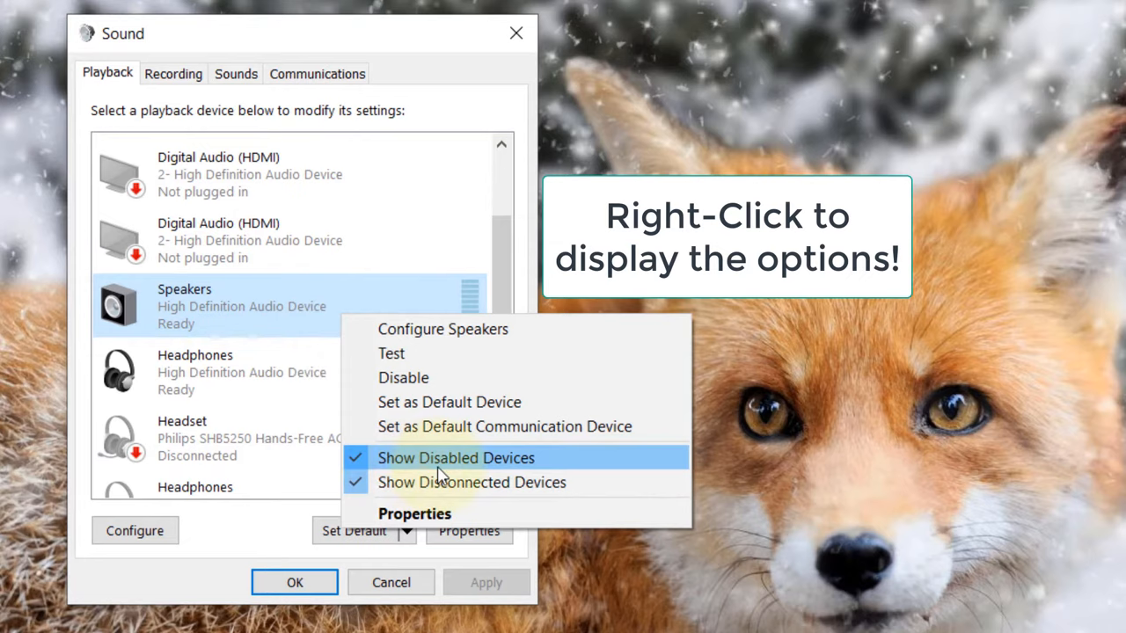
mouse_move(472, 482)
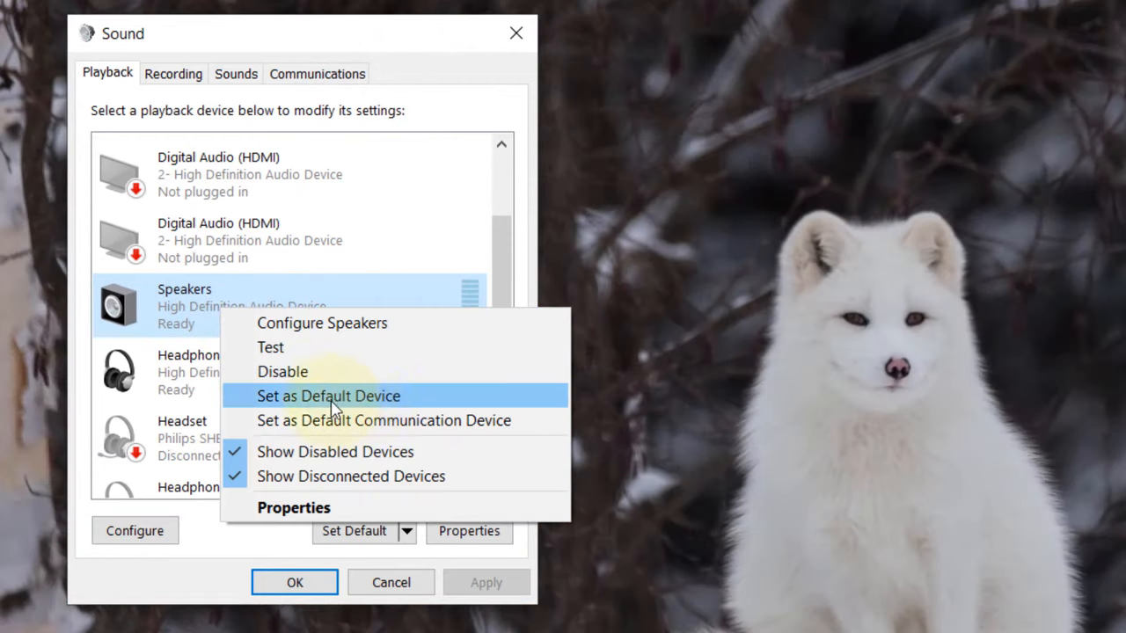
mouse_move(385, 401)
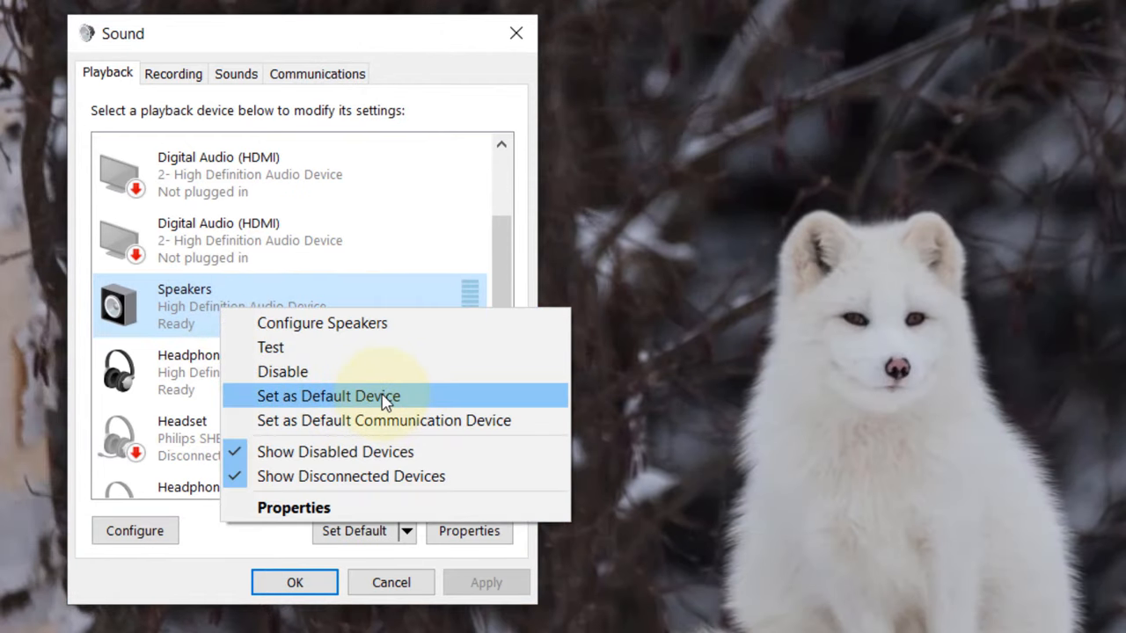
click(327, 396)
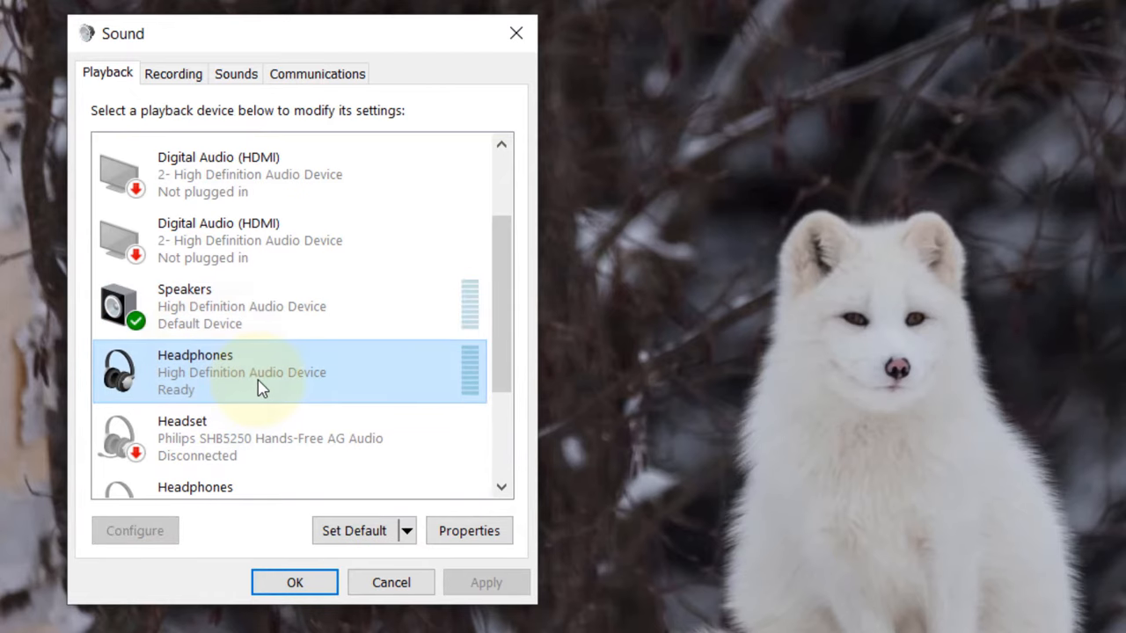
right_click(260, 369)
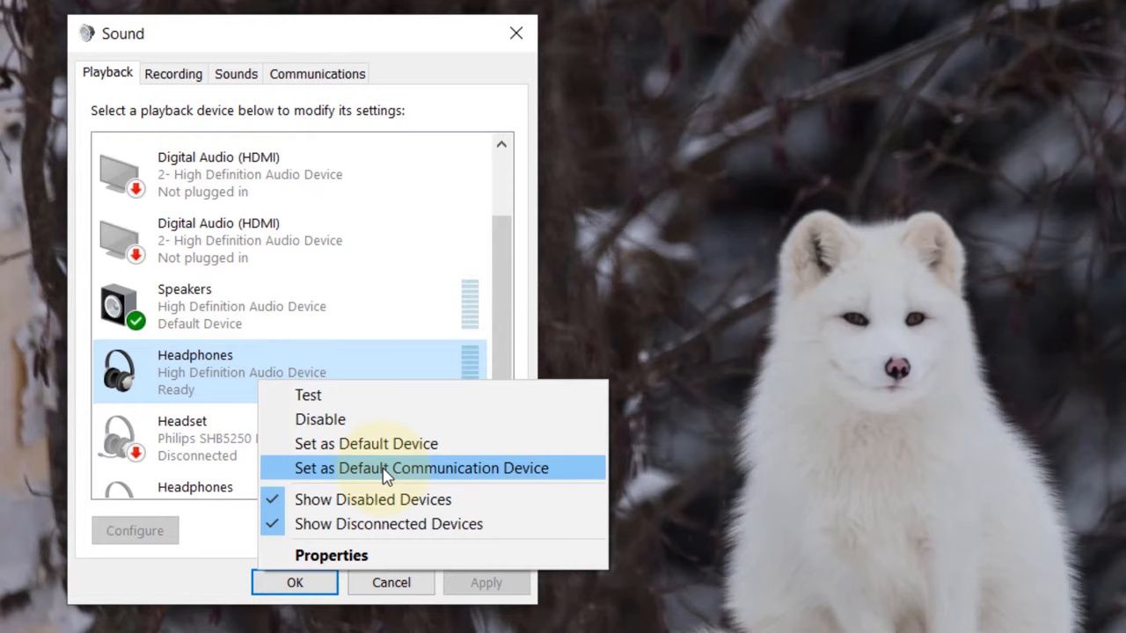
click(423, 468)
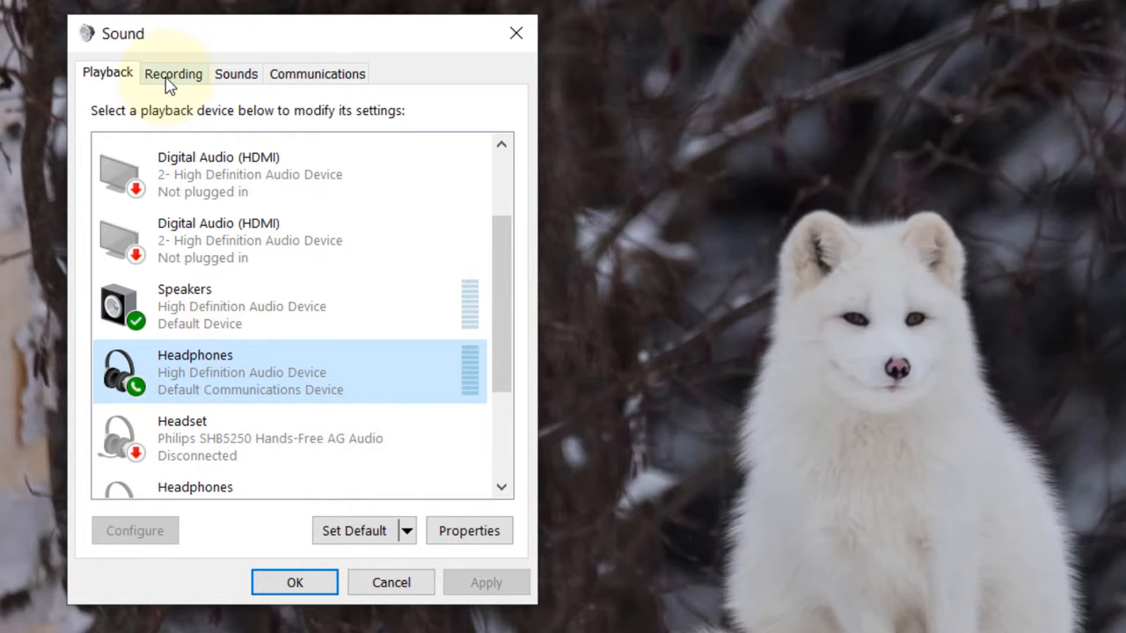
Show the recording devices and bring up the HD Pro Webcam C920 microphone properties.
click(172, 74)
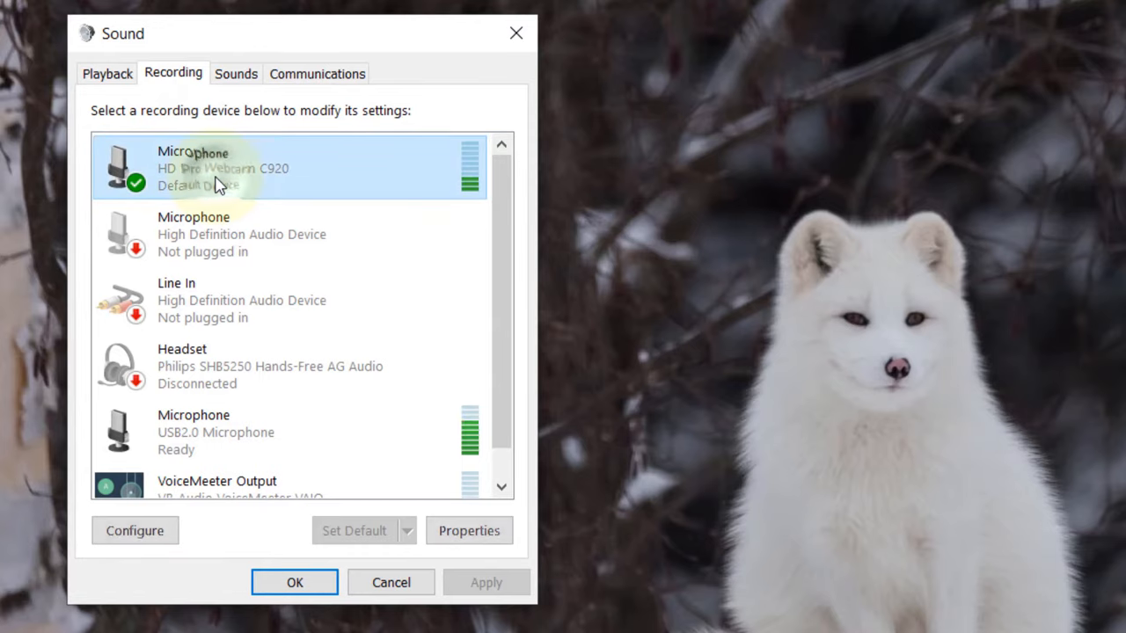
click(468, 531)
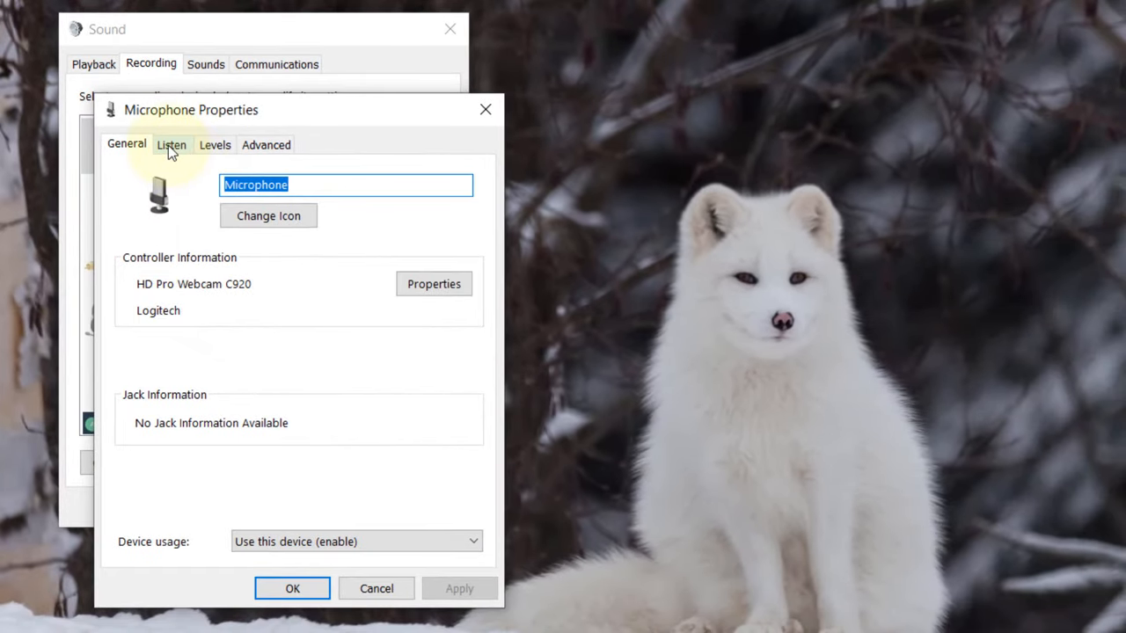
Enable 'Listen to this device' with playback through Headphones (High Definition Audio Device).
click(173, 144)
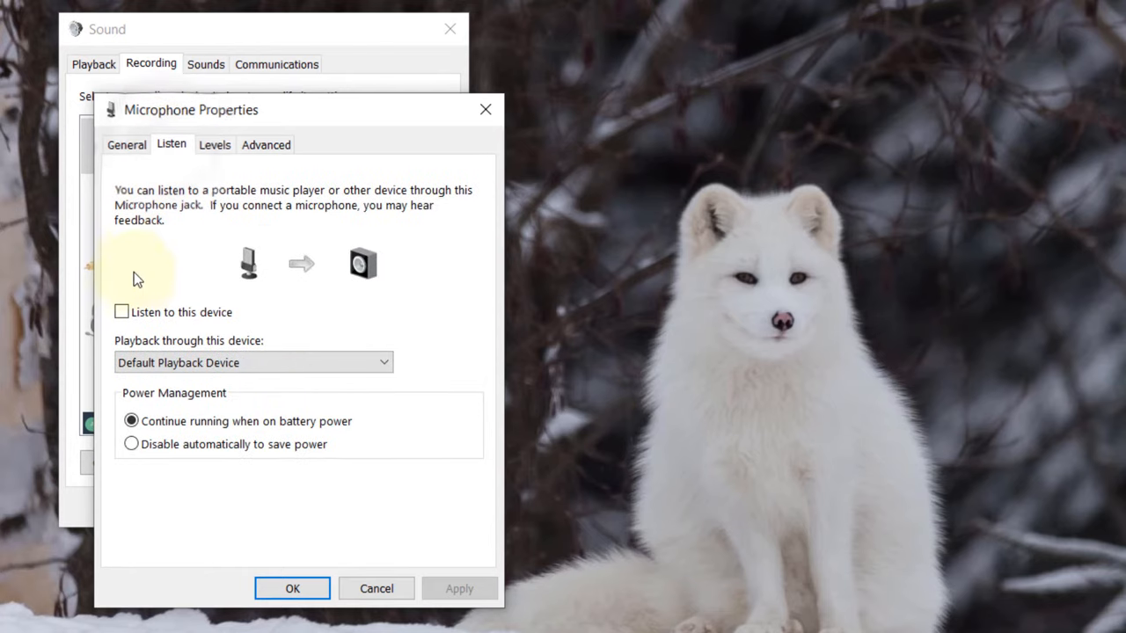
mouse_move(193, 328)
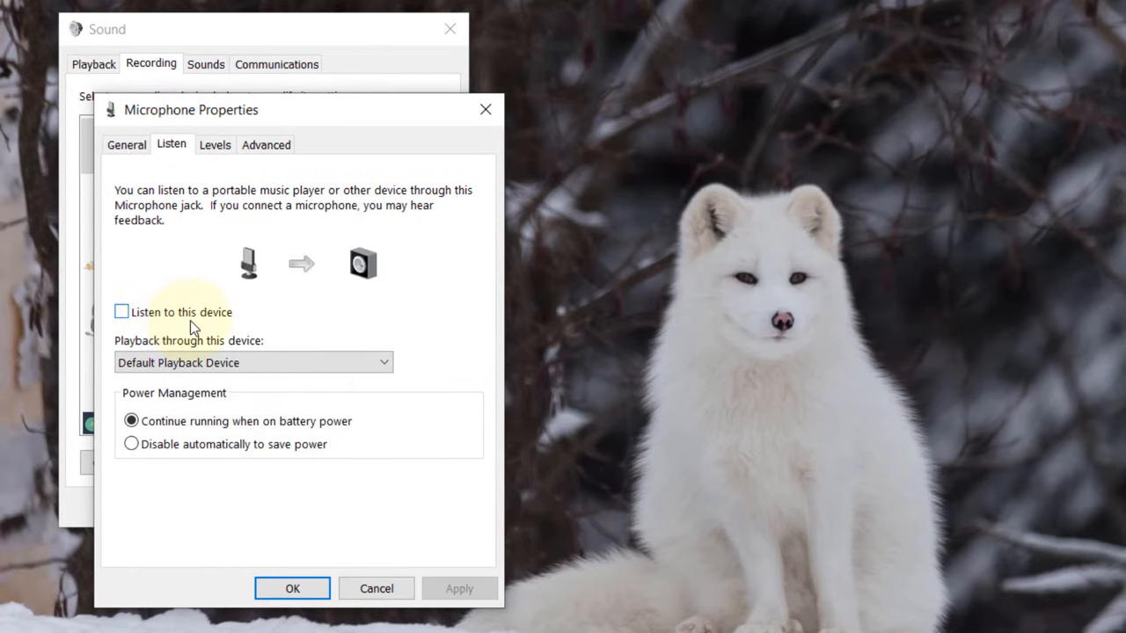
click(121, 312)
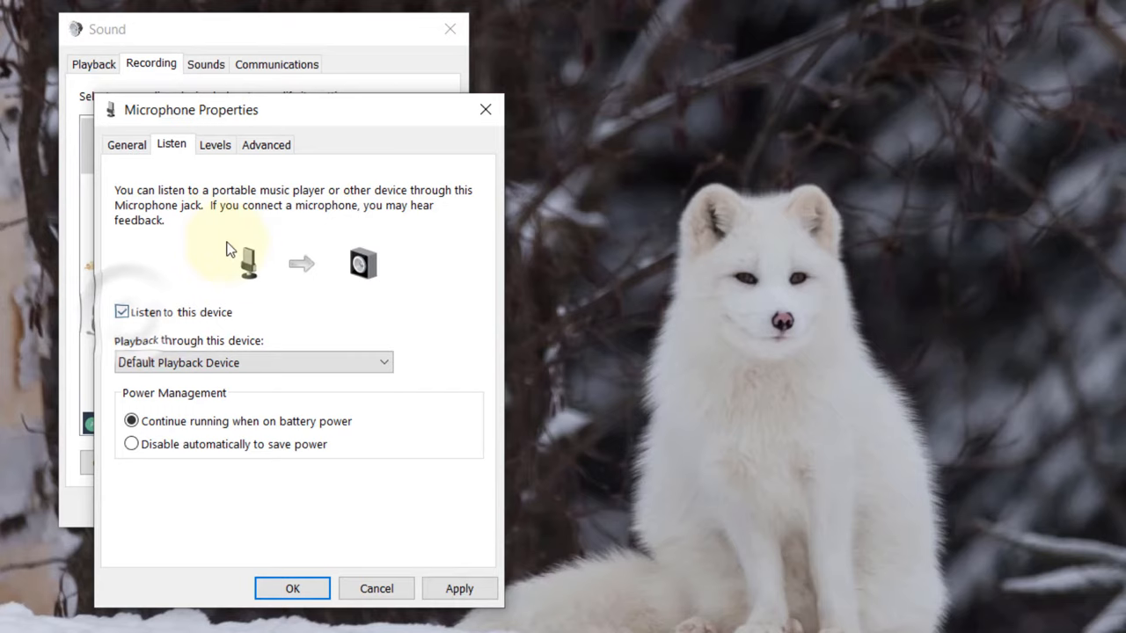
mouse_move(308, 305)
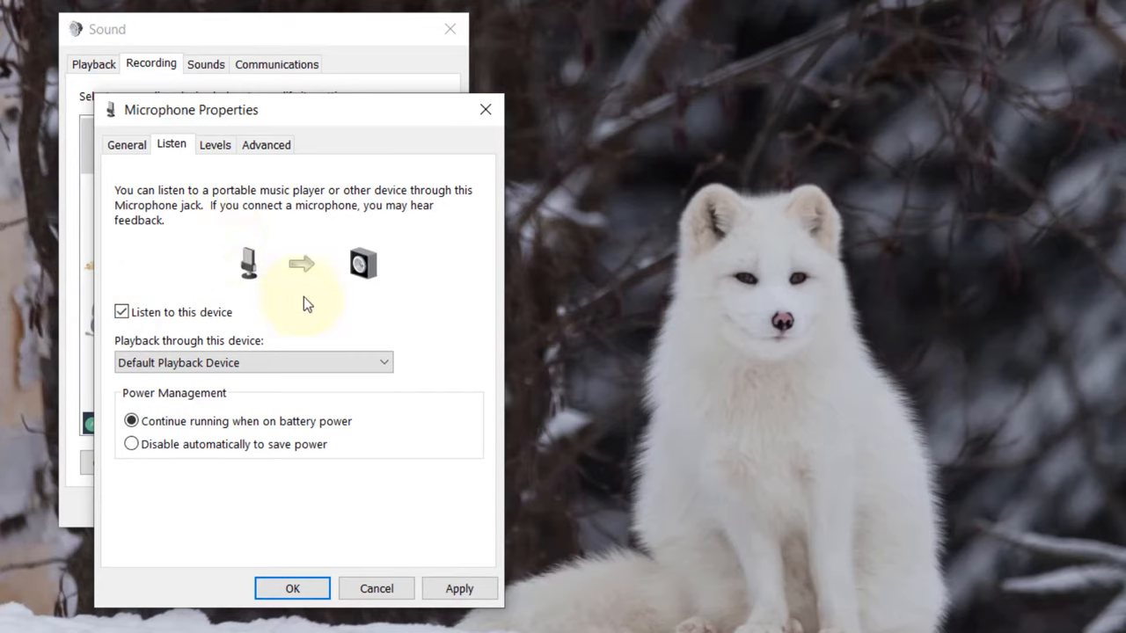
mouse_move(173, 363)
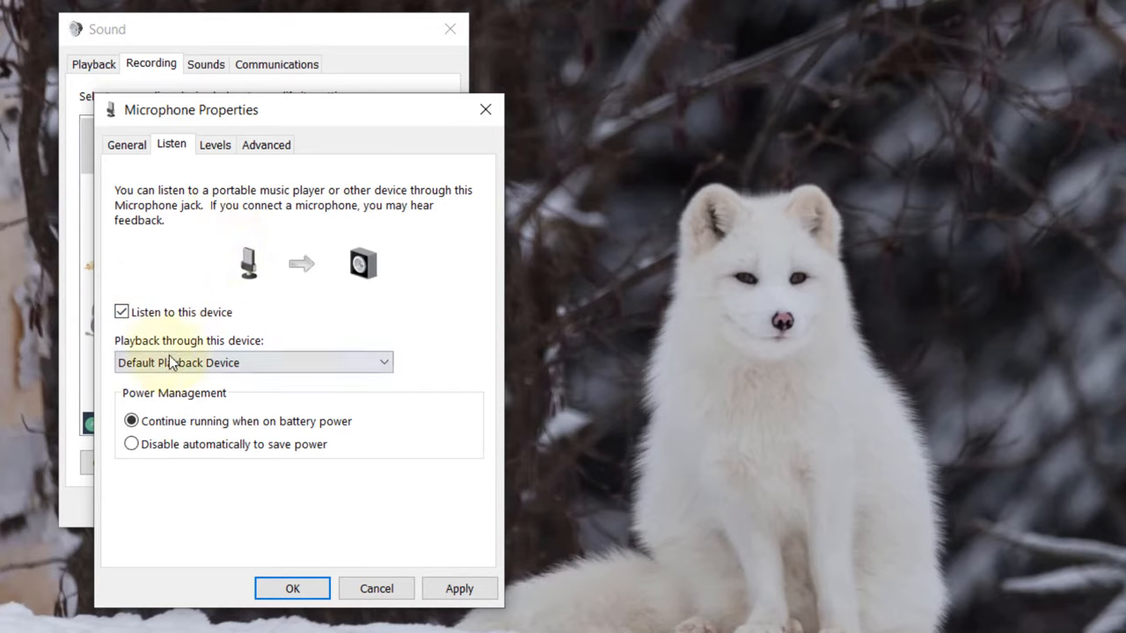
click(253, 363)
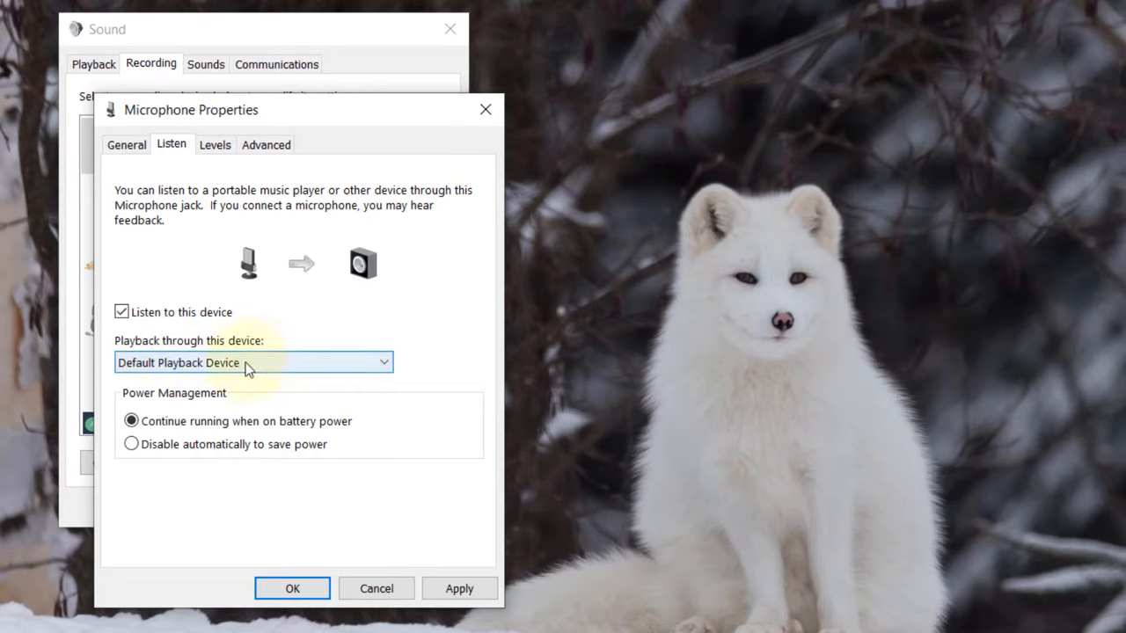
click(254, 362)
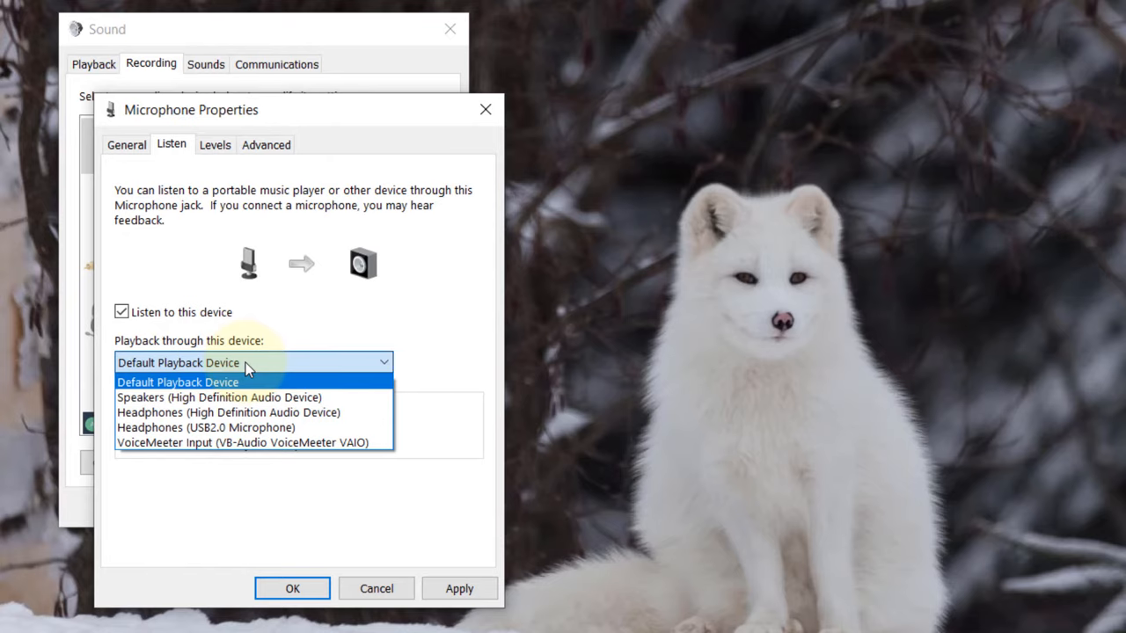
mouse_move(238, 398)
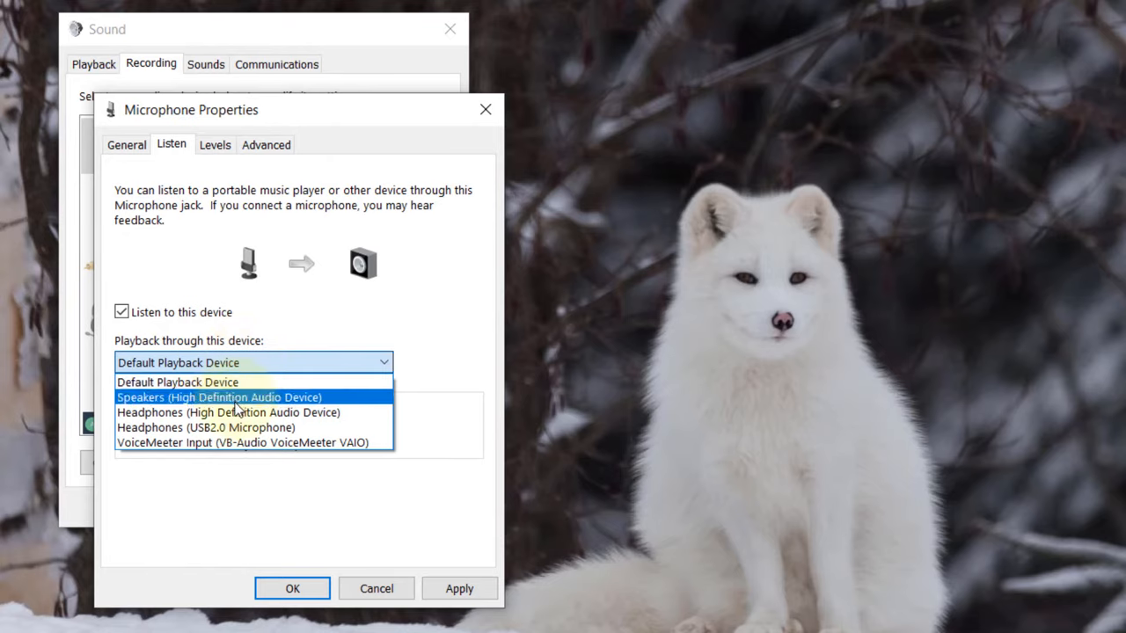
mouse_move(228, 412)
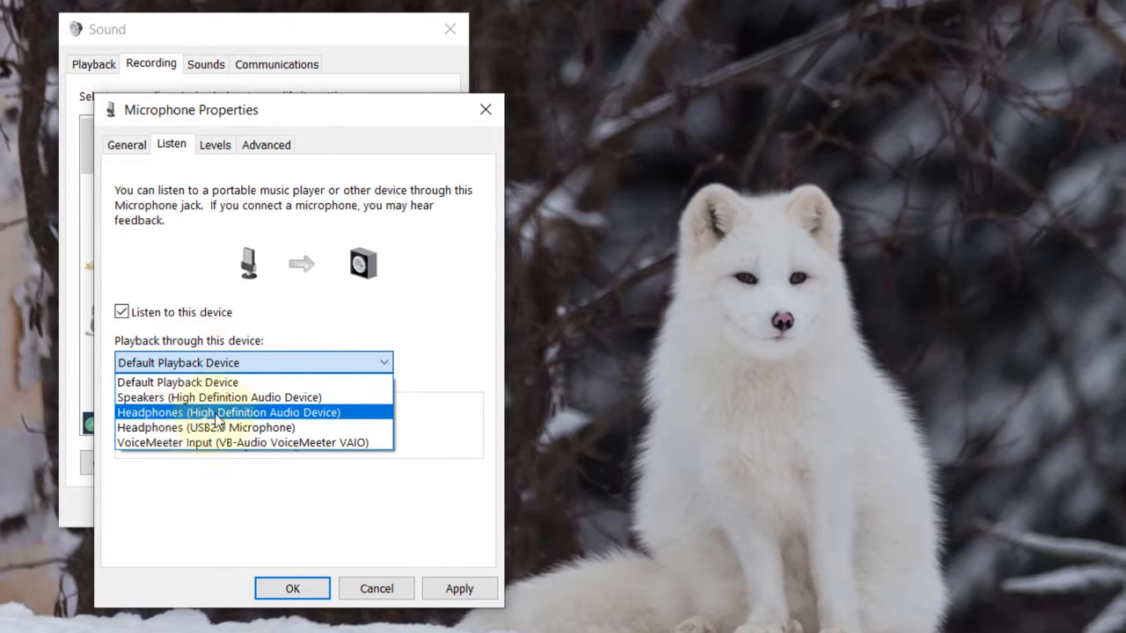
click(228, 411)
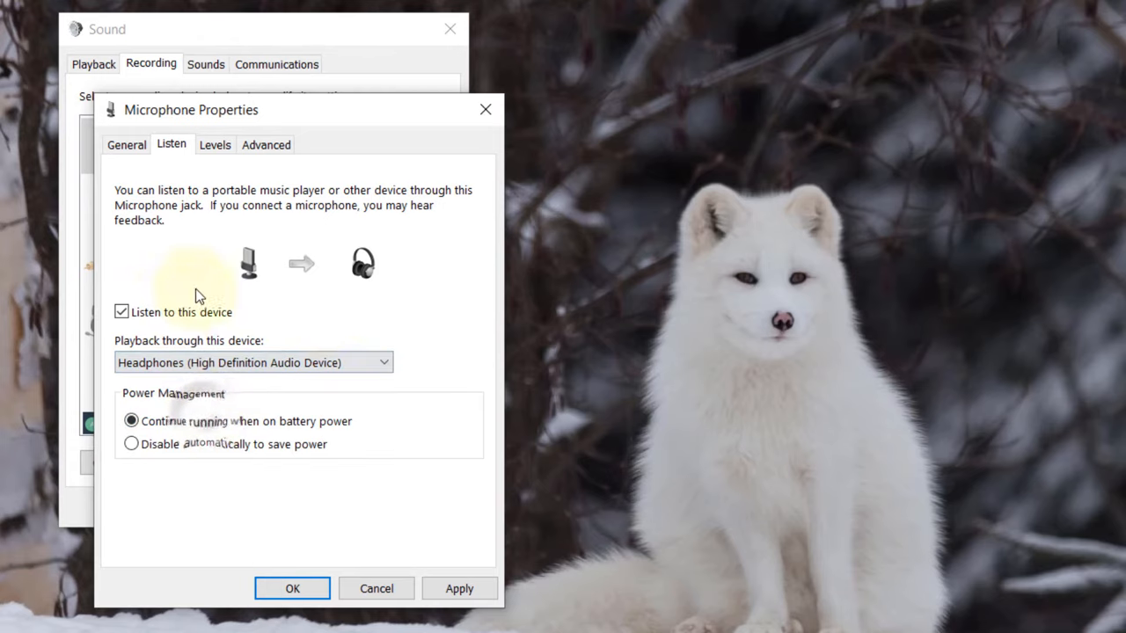
mouse_move(321, 271)
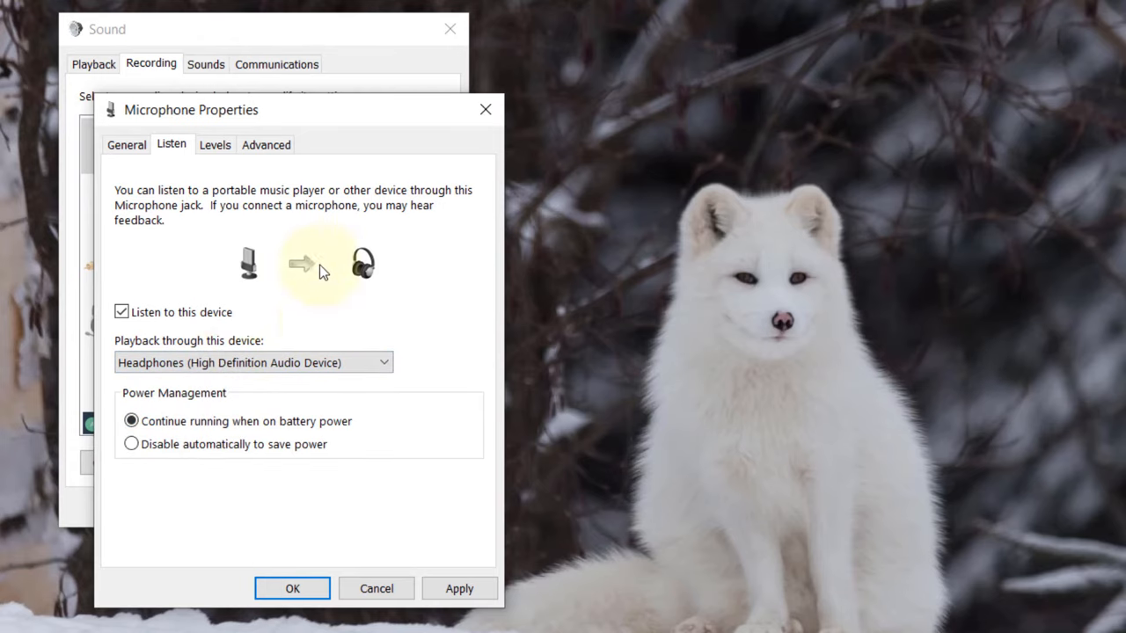
mouse_move(356, 284)
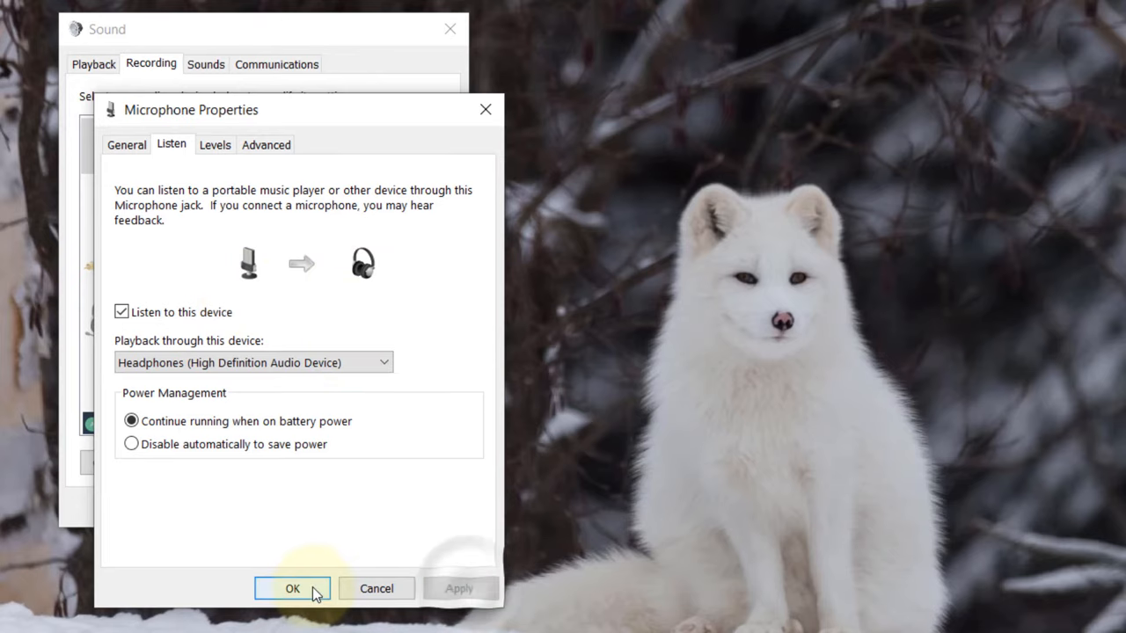
Save the microphone properties and set Communications activity to Do nothing.
click(292, 588)
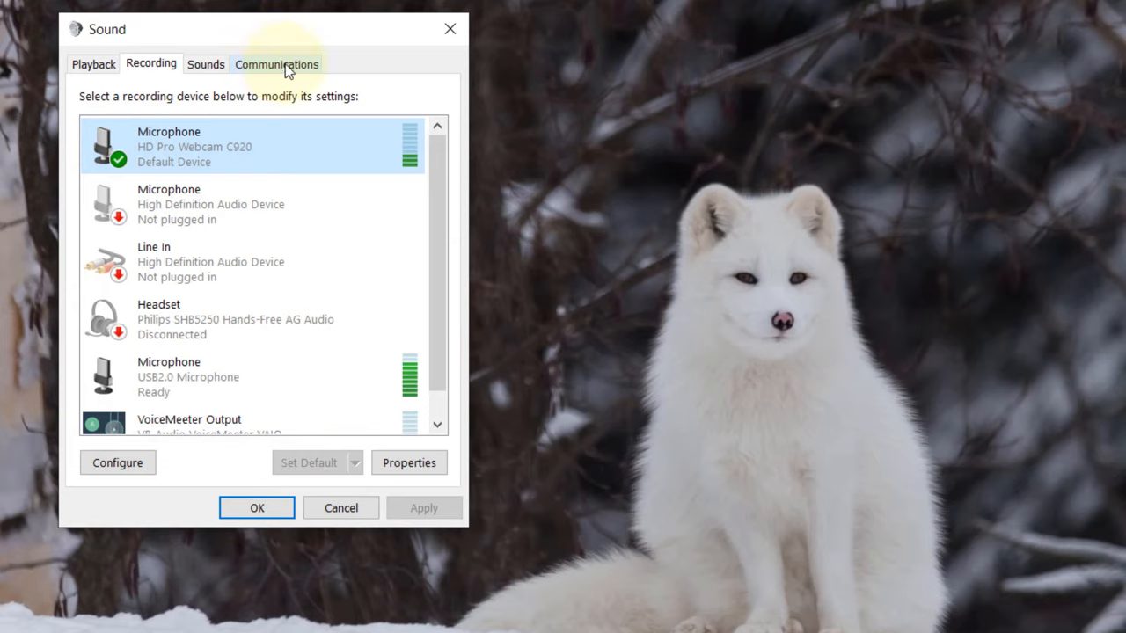
click(276, 63)
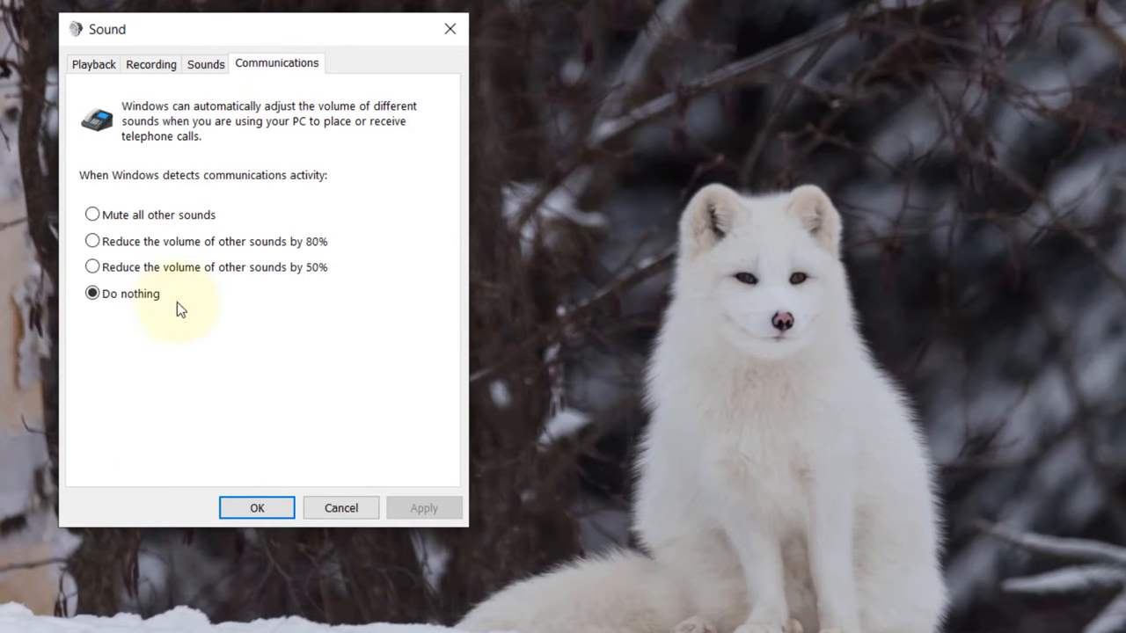
click(92, 292)
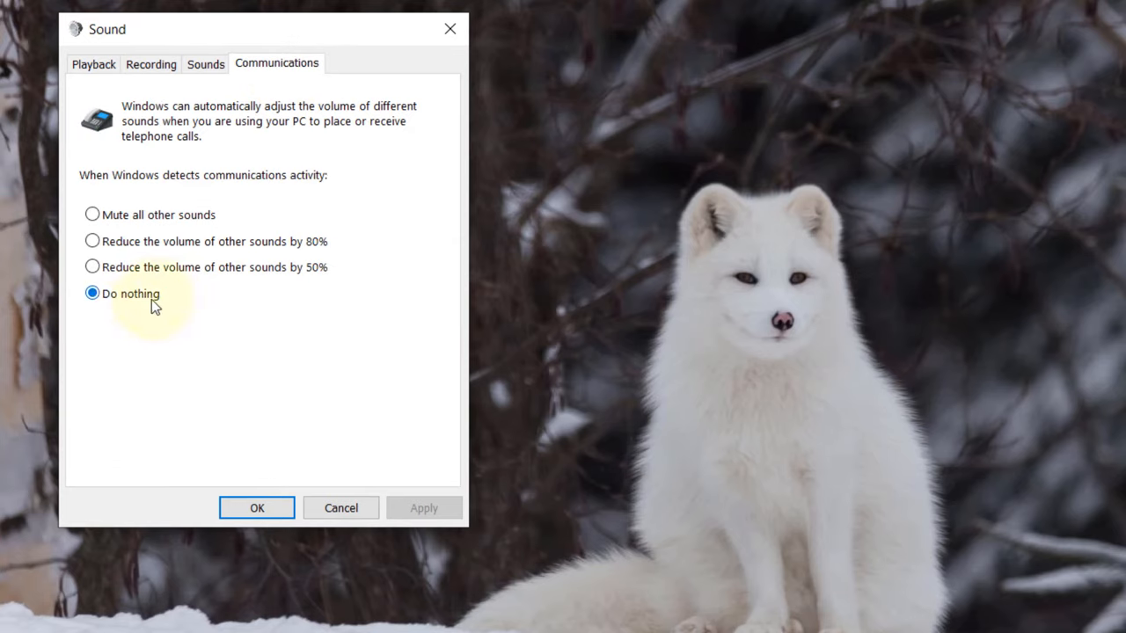
mouse_move(342, 484)
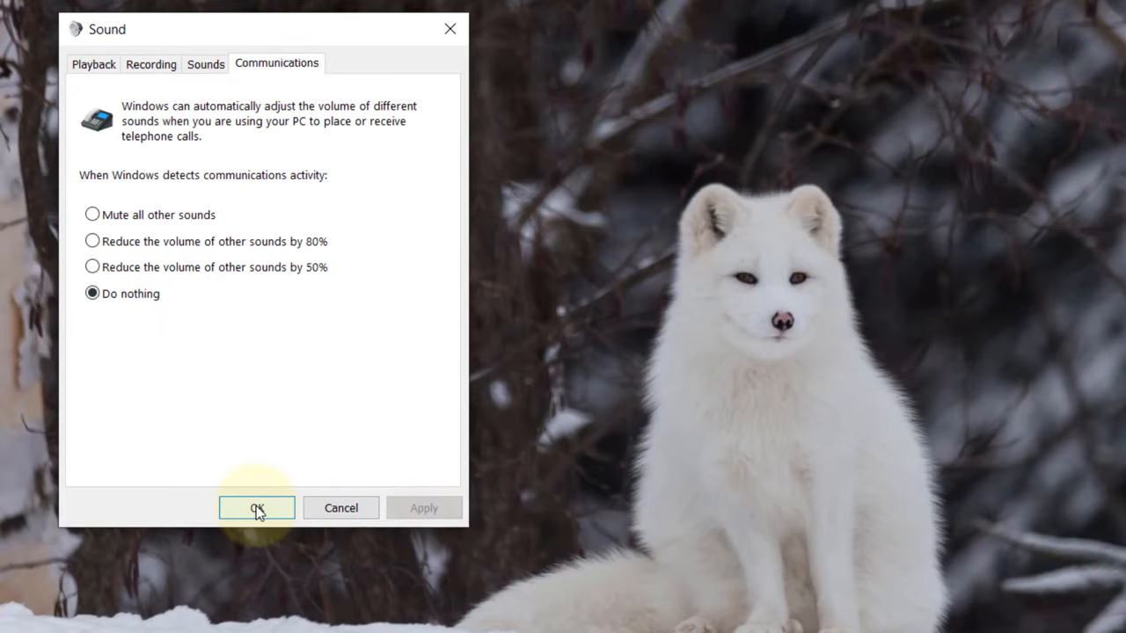
Save and close the Sound panel, then check the Speakers volume (68) from the tray.
click(257, 507)
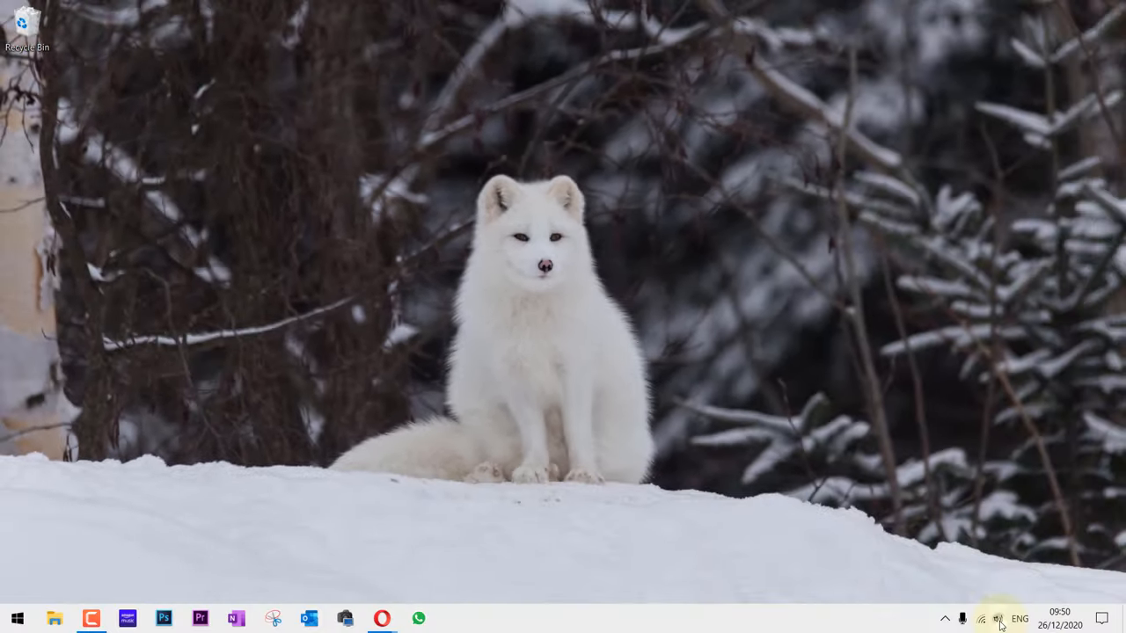
click(998, 619)
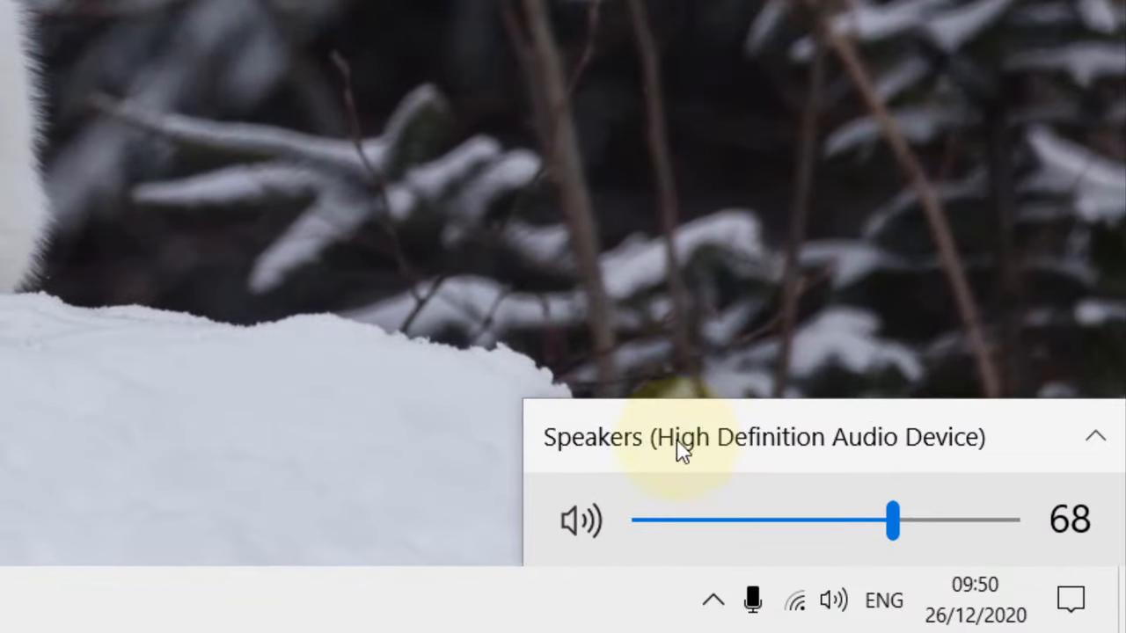